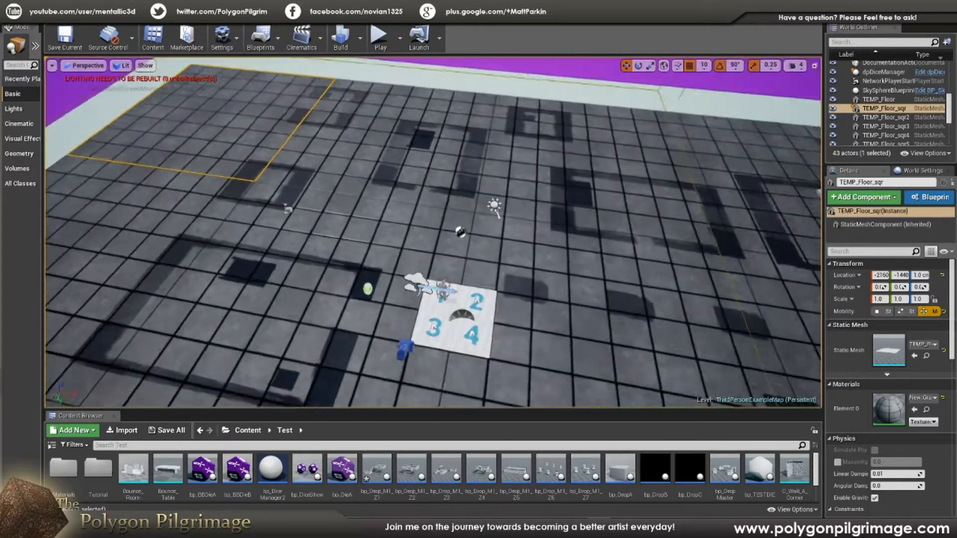
- Play the test level in the active viewport, showing the walls, pillars and character
click(379, 36)
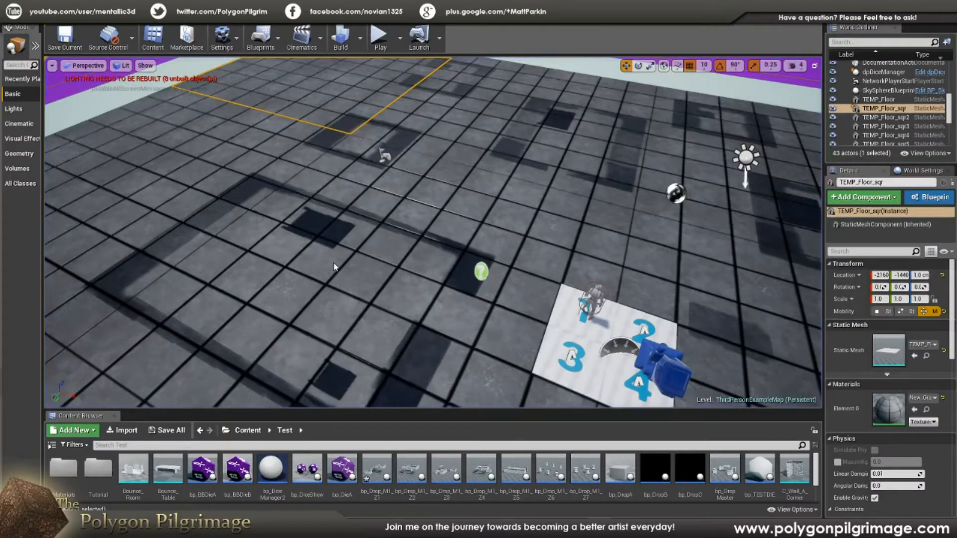
mouse_move(379, 38)
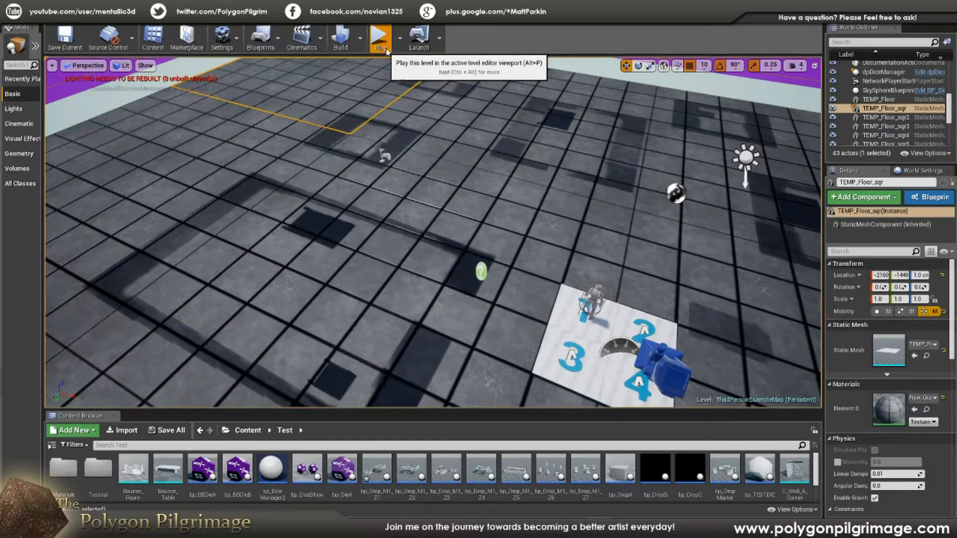
click(379, 38)
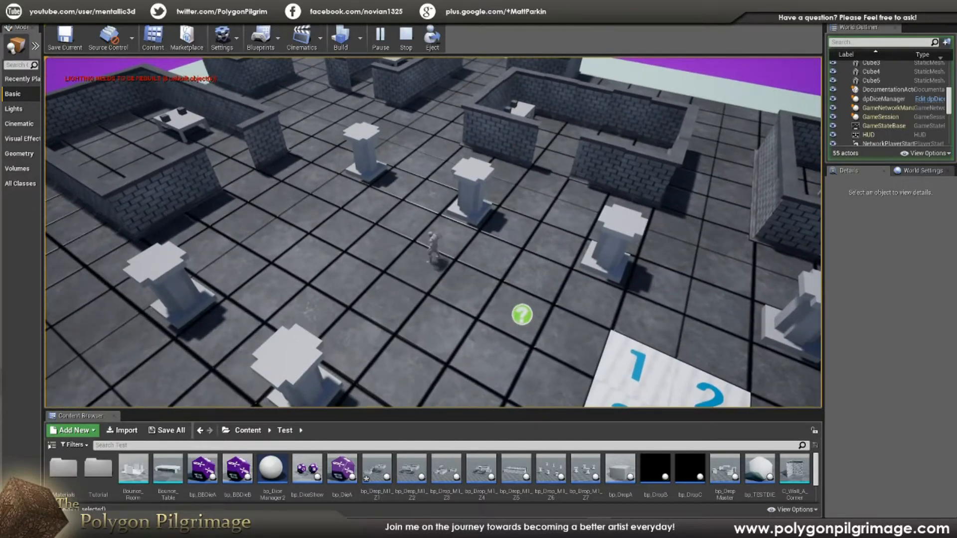
- Stop the running play test from the toolbar
click(405, 37)
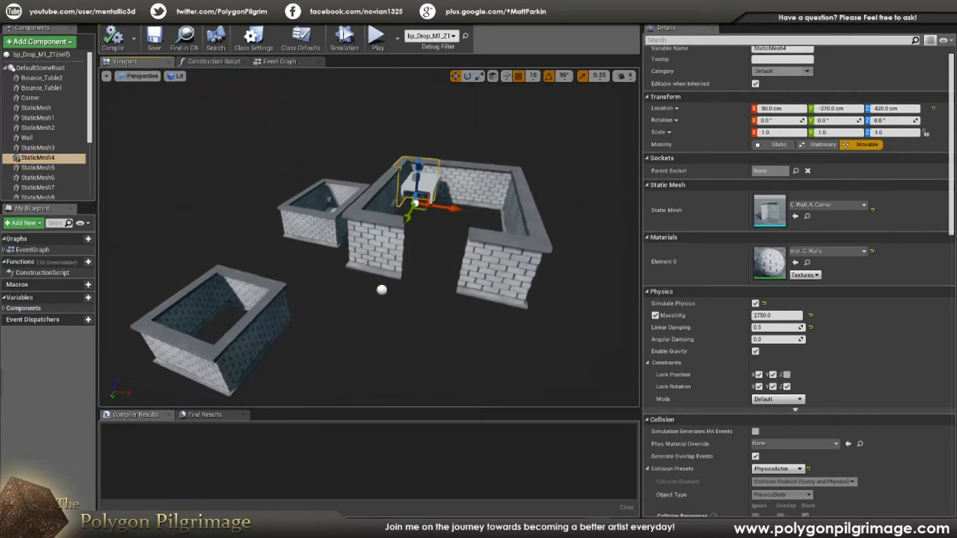
- Check StaticMesh1's physics settings before leaving the bp_Drop_M1_Z1 blueprint
click(38, 118)
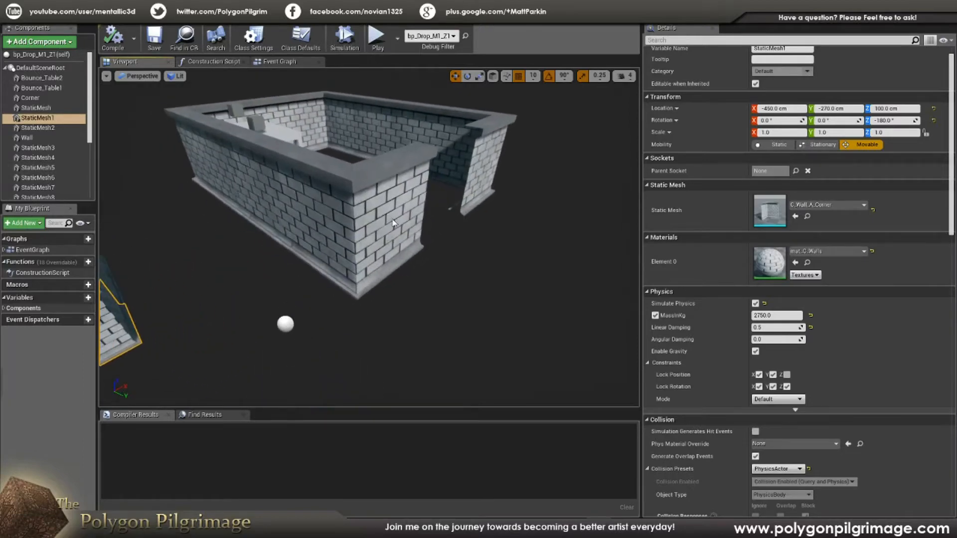
click(37, 167)
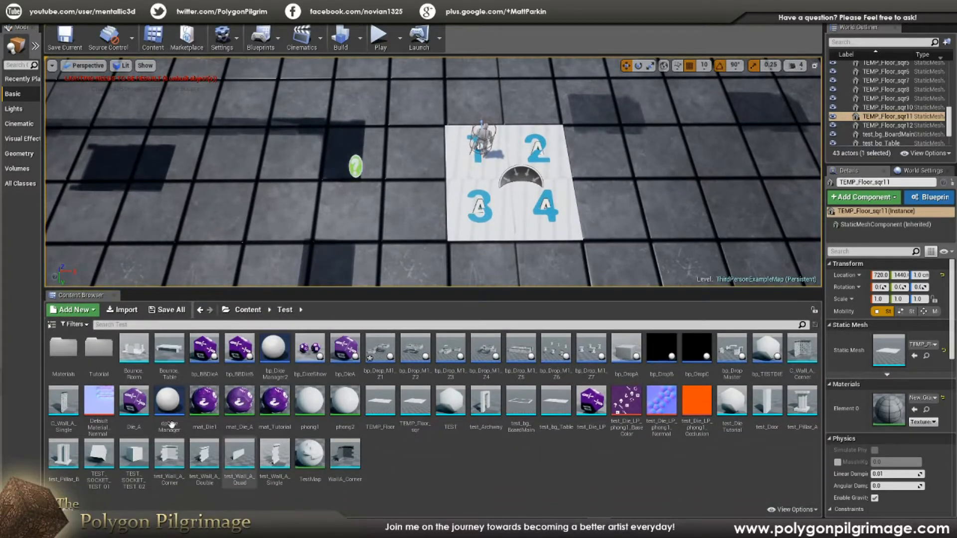
- Place a C_Wall_A_Corner and a C_Wall_A_Single mesh into the level, reaching 45 actors
click(63, 403)
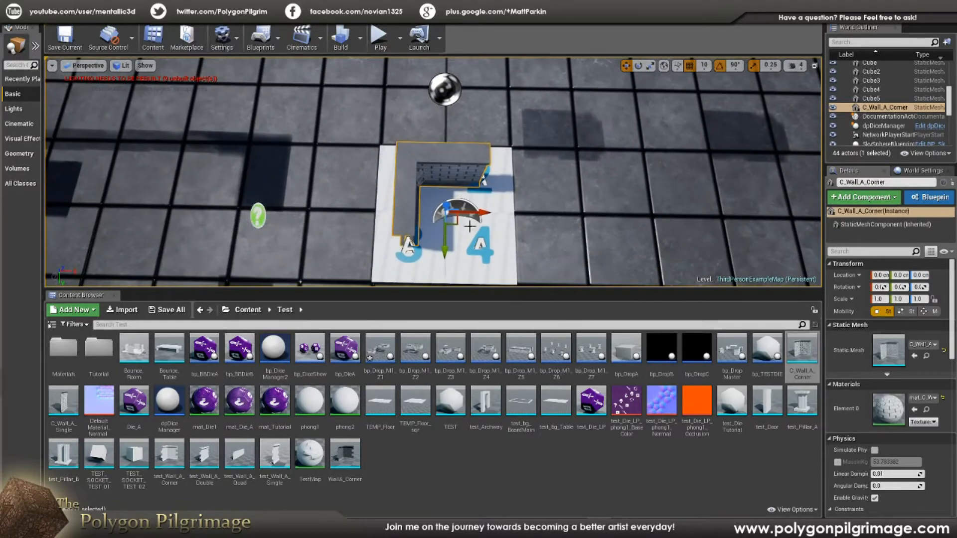
click(881, 275)
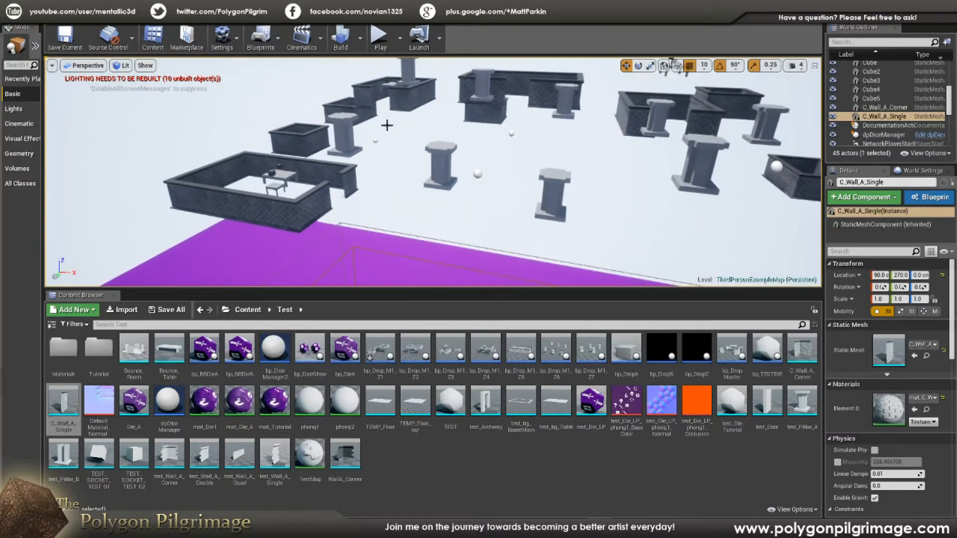
drag(427, 183, 427, 122)
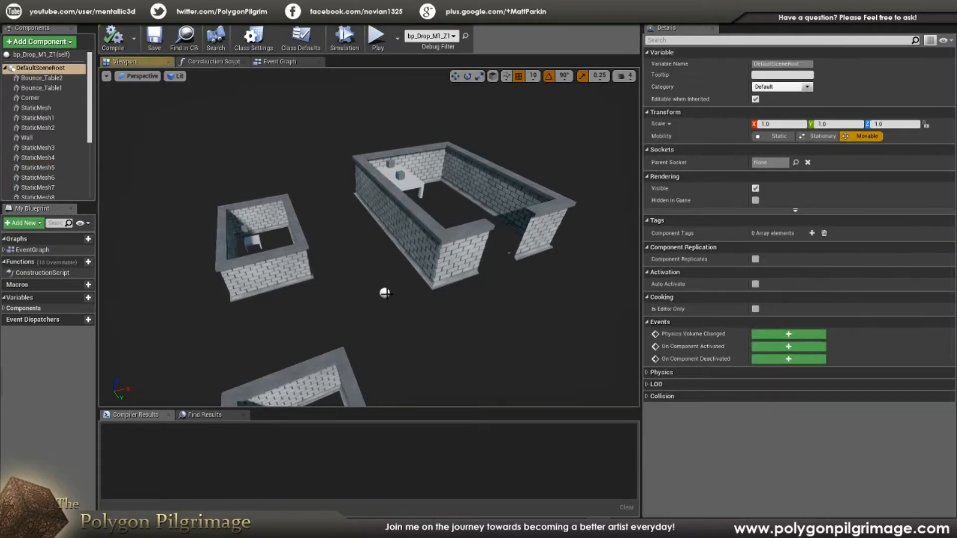
mouse_move(40, 68)
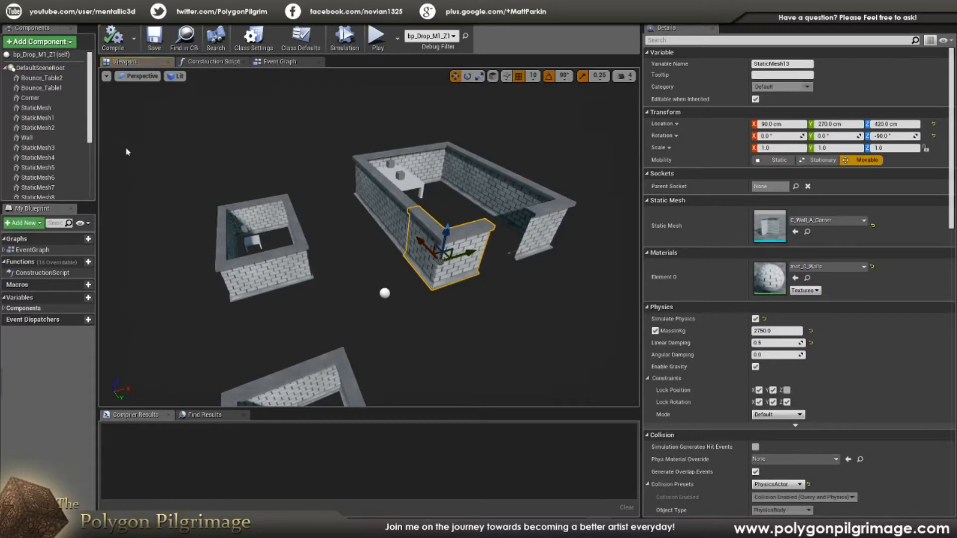
- Add a Static Mesh (C_Wall_A_Single) component, StaticMesh20, under the blueprint's root
click(41, 68)
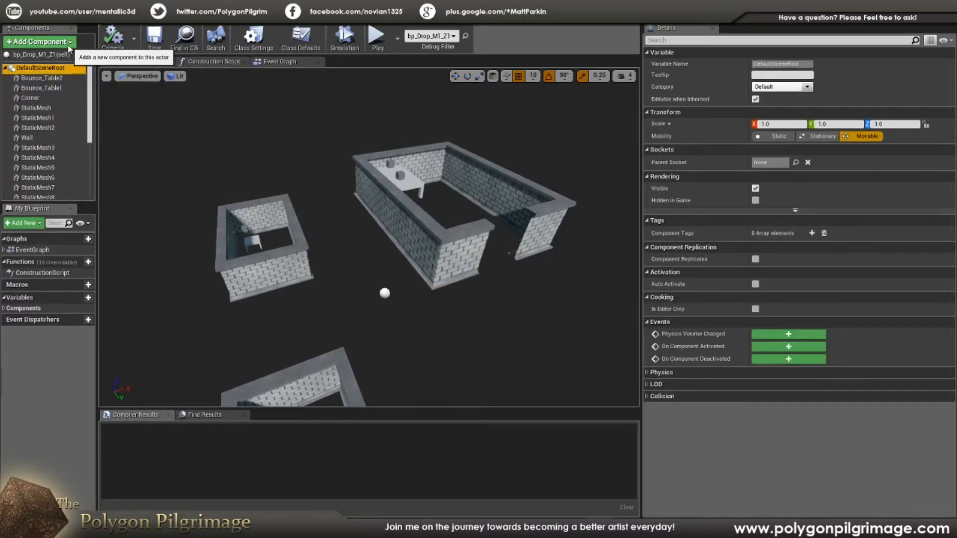
click(39, 42)
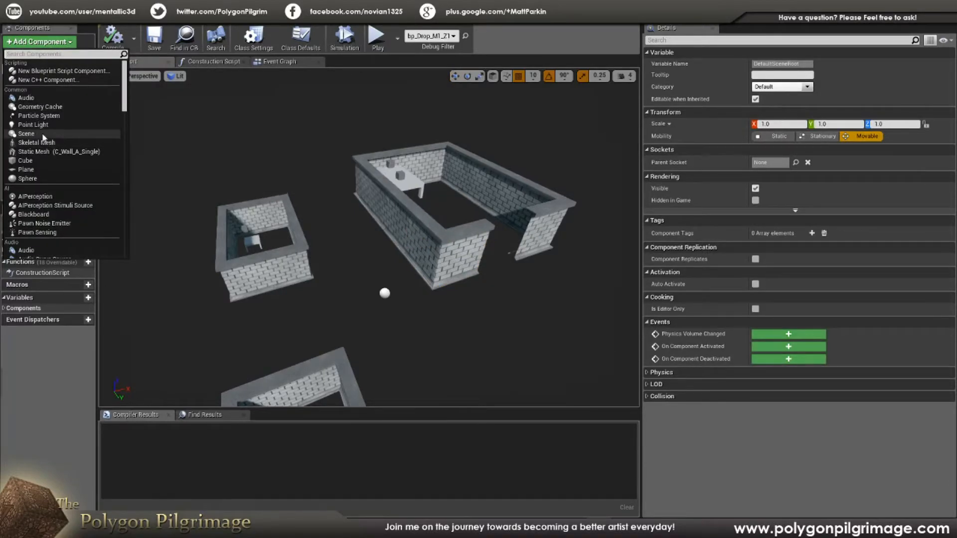
mouse_move(52, 151)
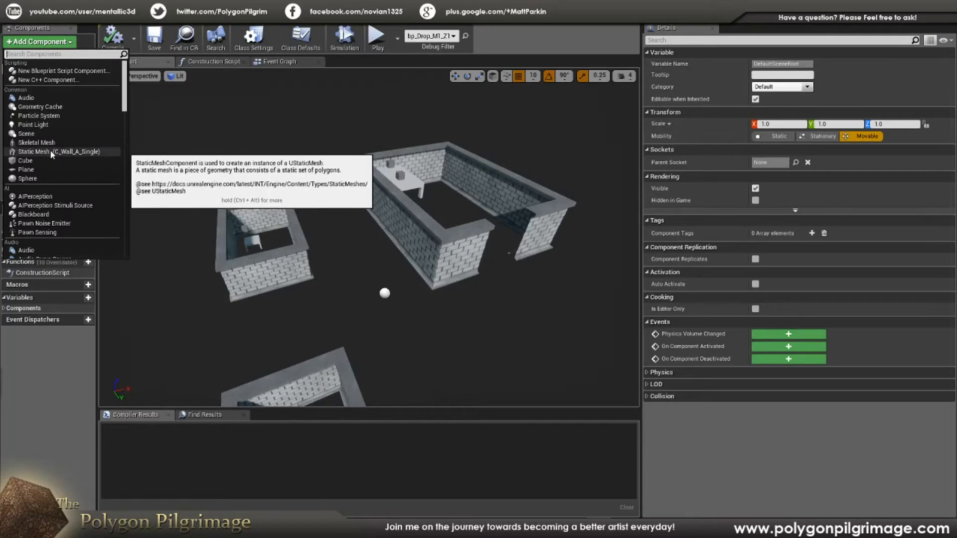
mouse_move(58, 155)
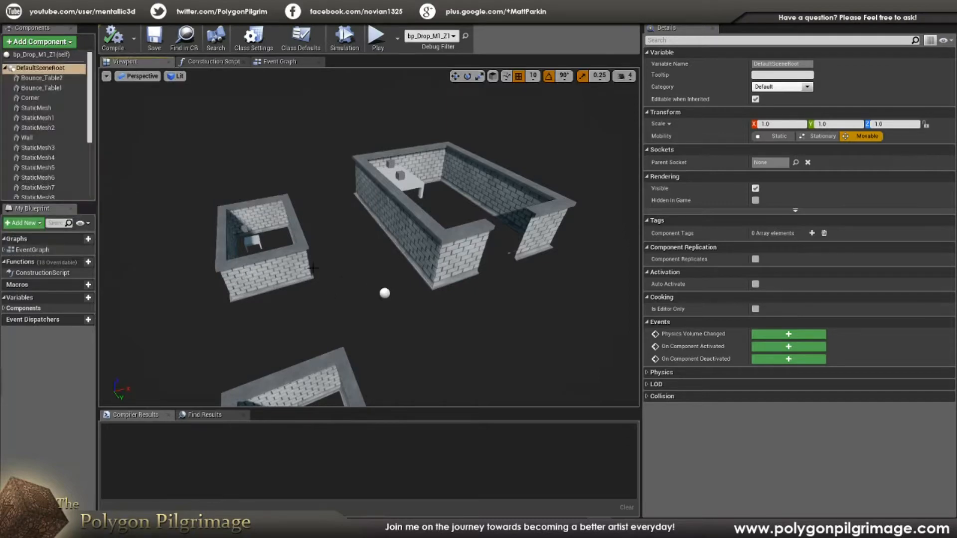
click(38, 42)
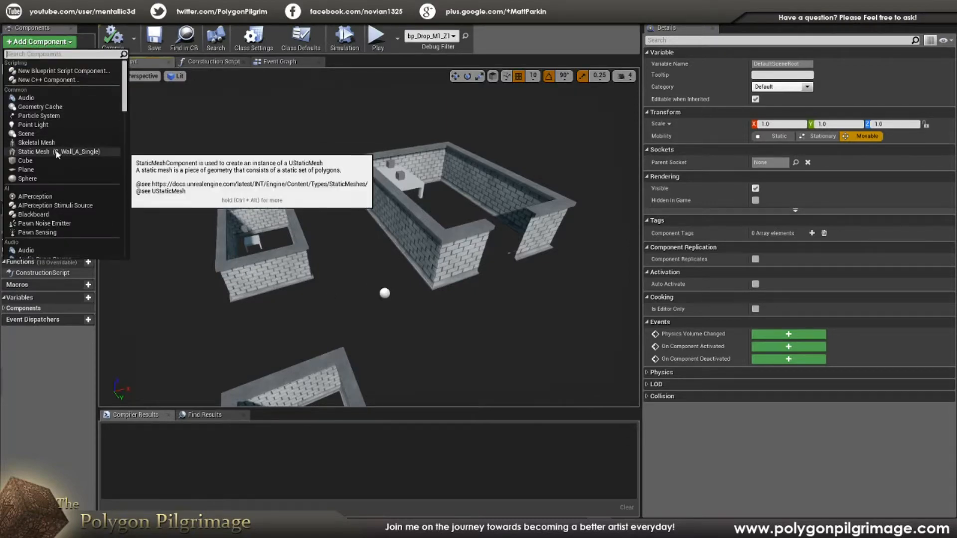
click(34, 152)
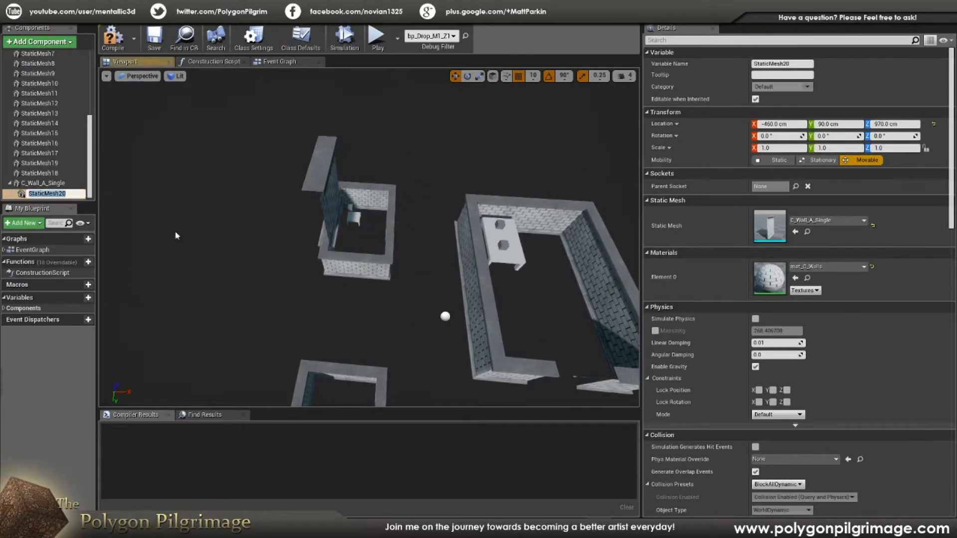
mouse_move(43, 194)
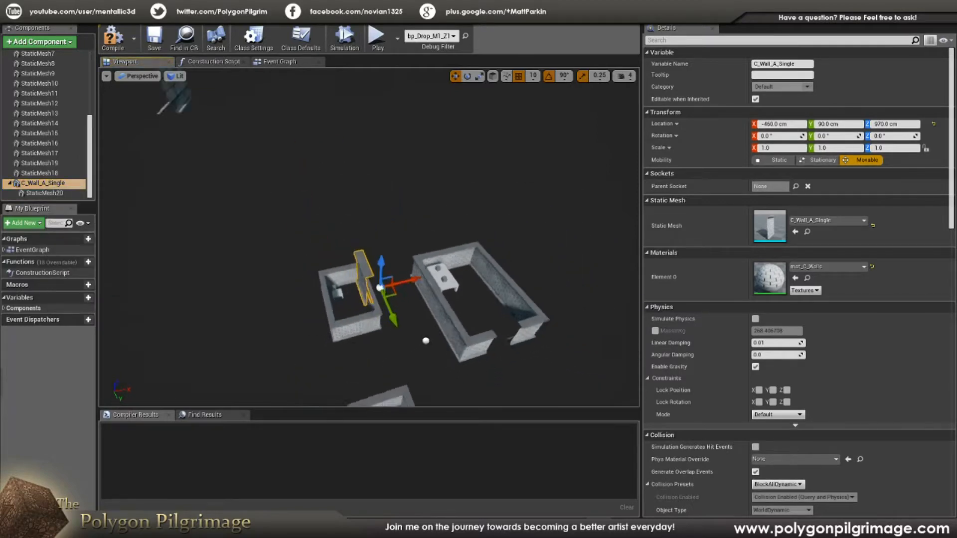
click(44, 193)
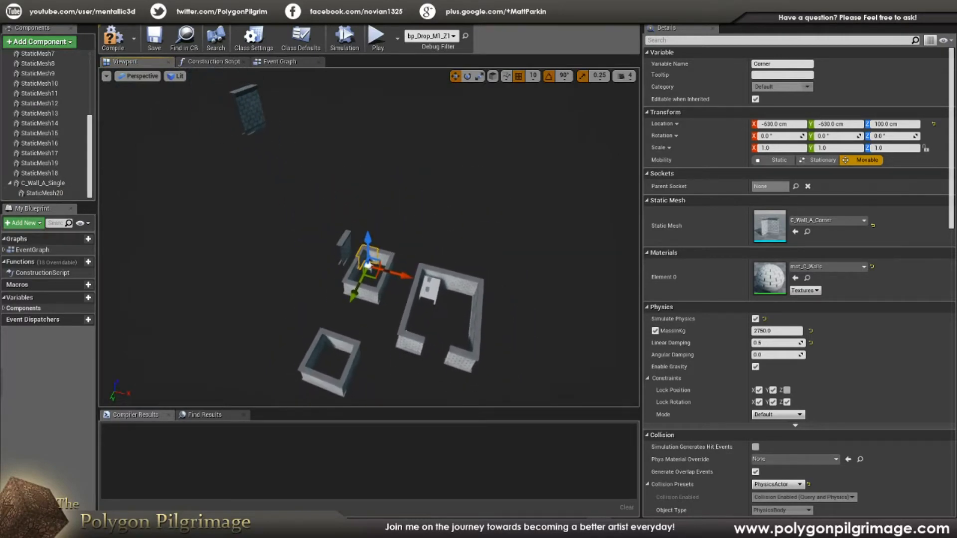
click(39, 194)
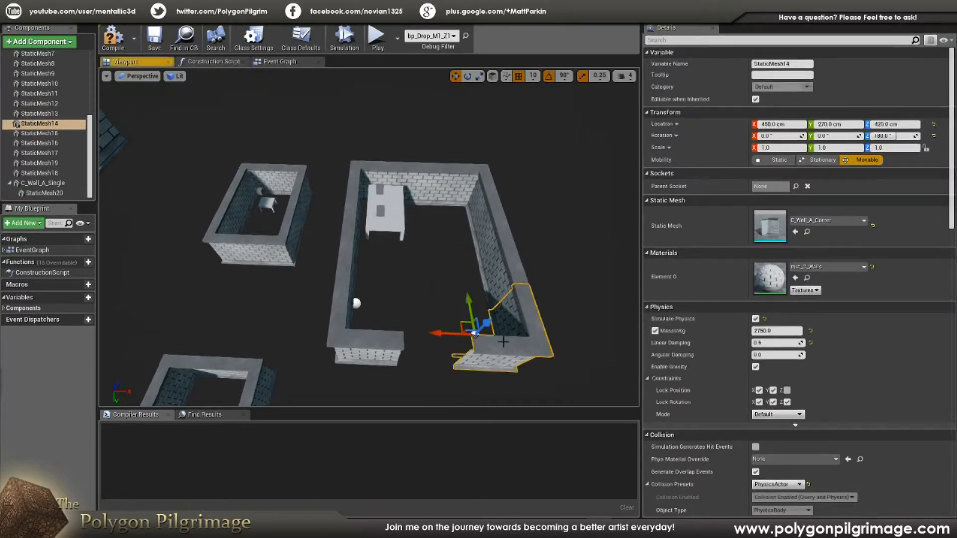
click(38, 113)
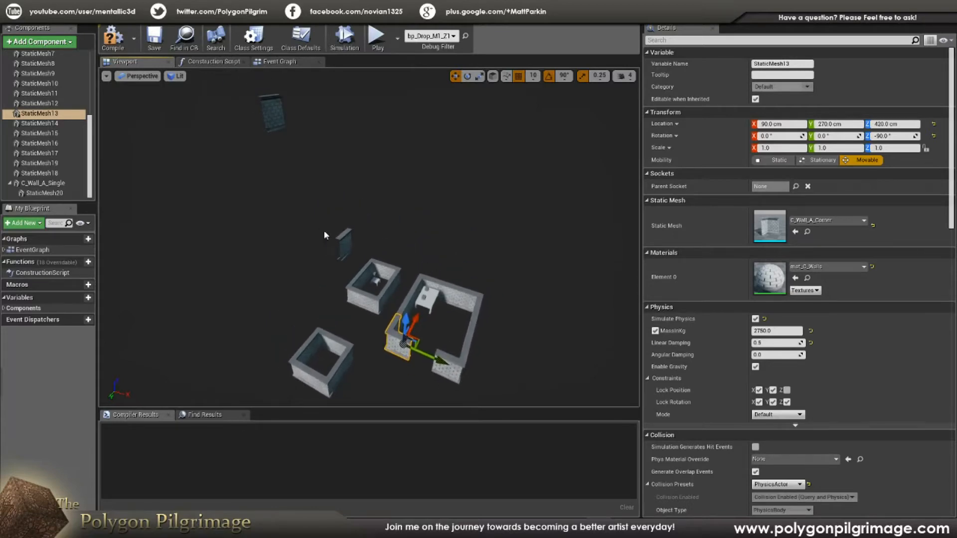
- Select the floating StaticMesh20 wall piece as parent for the second single wall
click(43, 193)
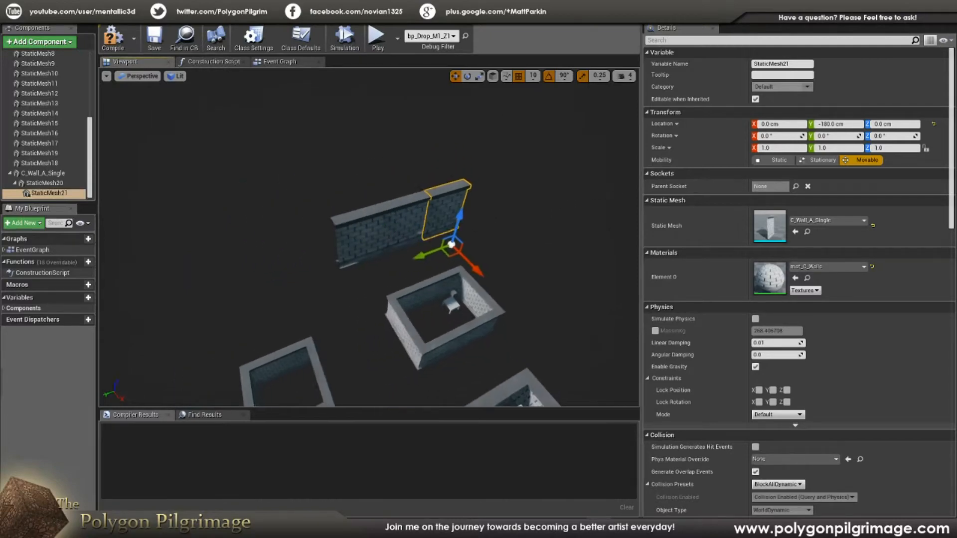
mouse_move(43, 174)
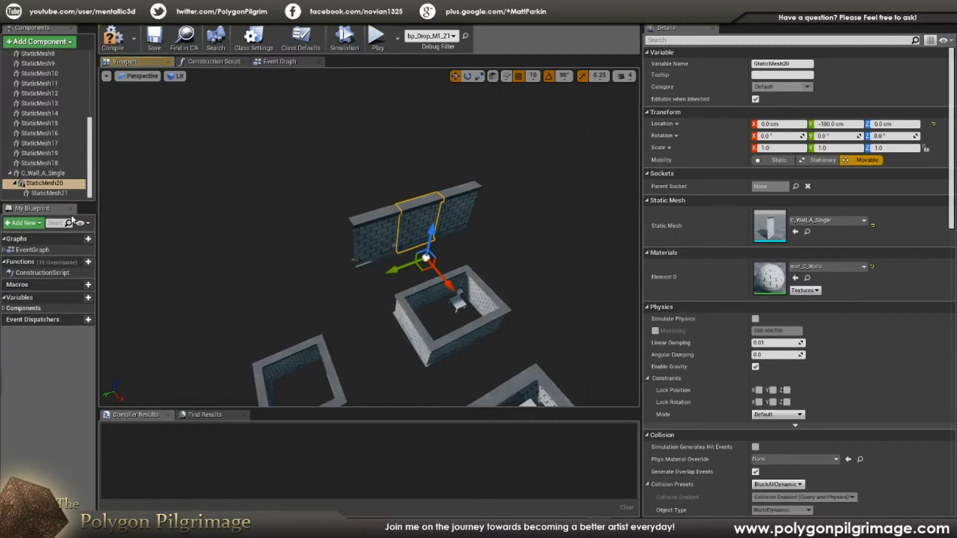
click(44, 193)
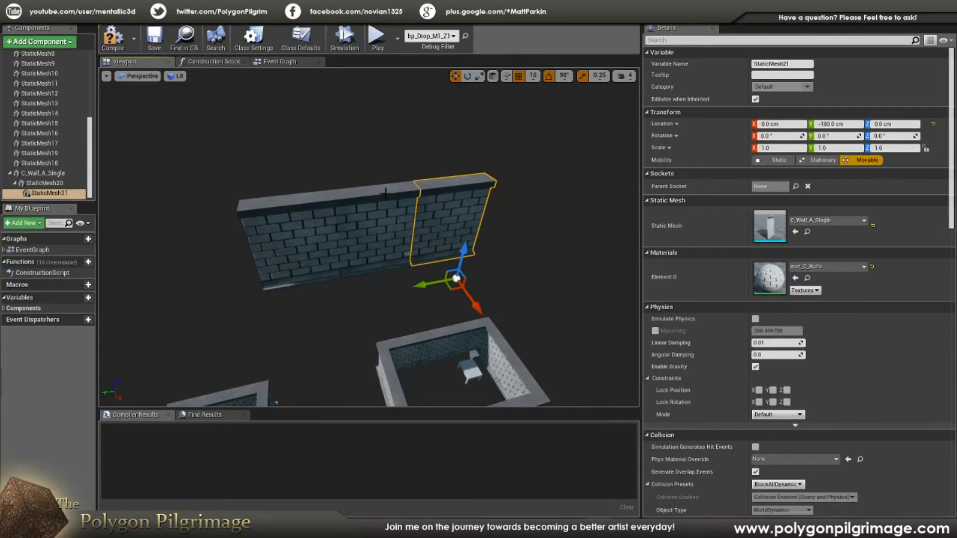
click(45, 183)
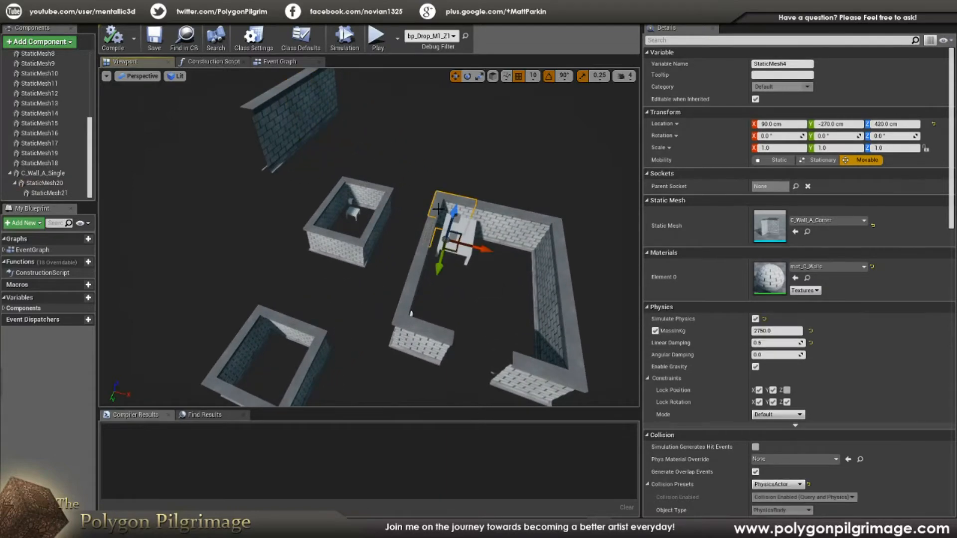
click(39, 83)
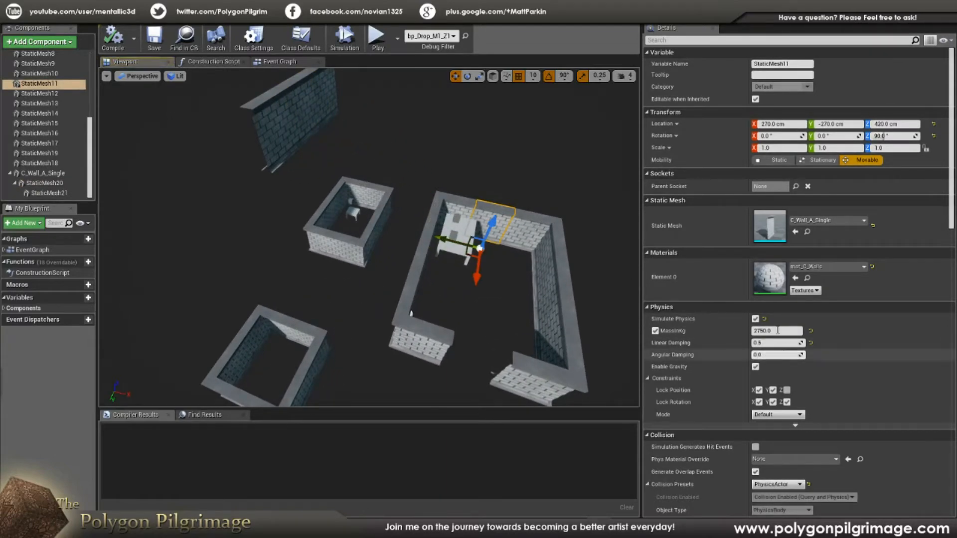
mouse_move(778, 343)
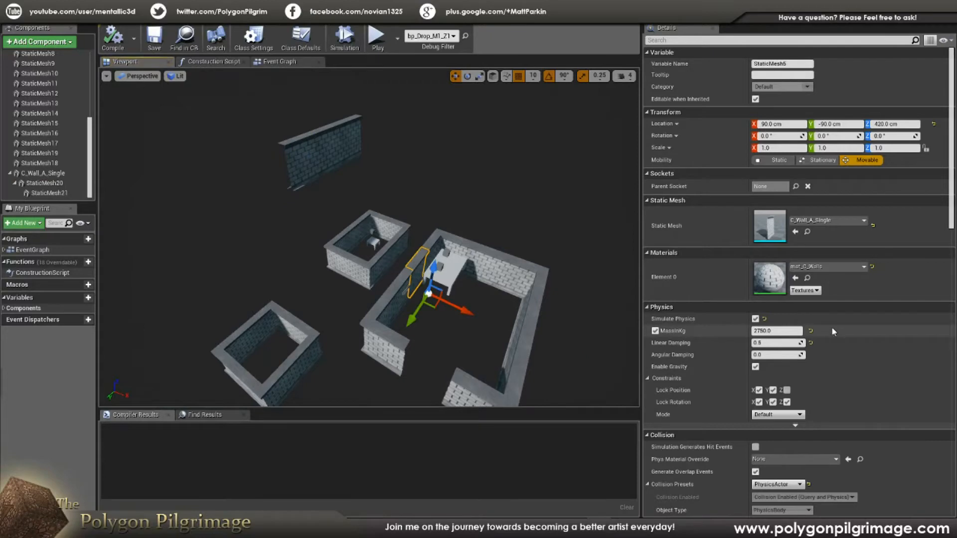
scroll(down, 3)
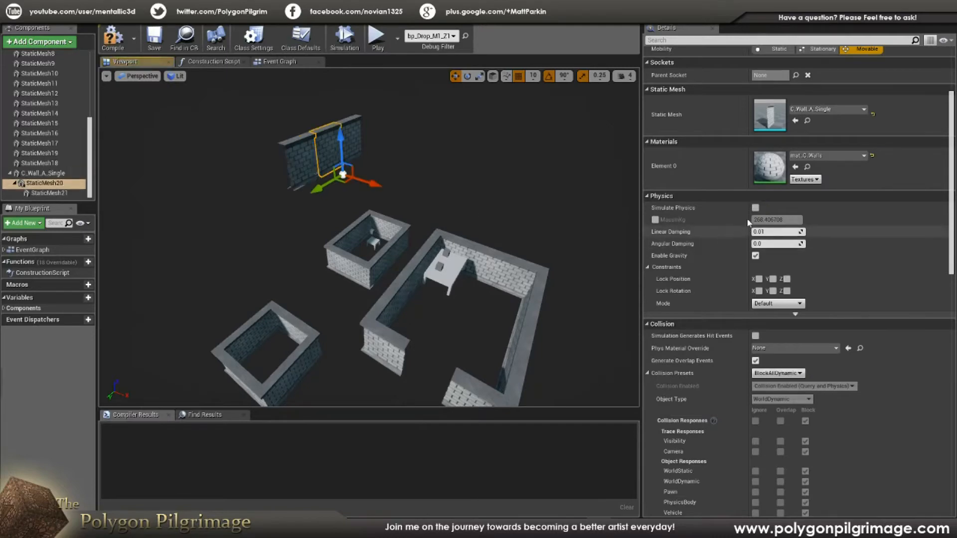
click(44, 193)
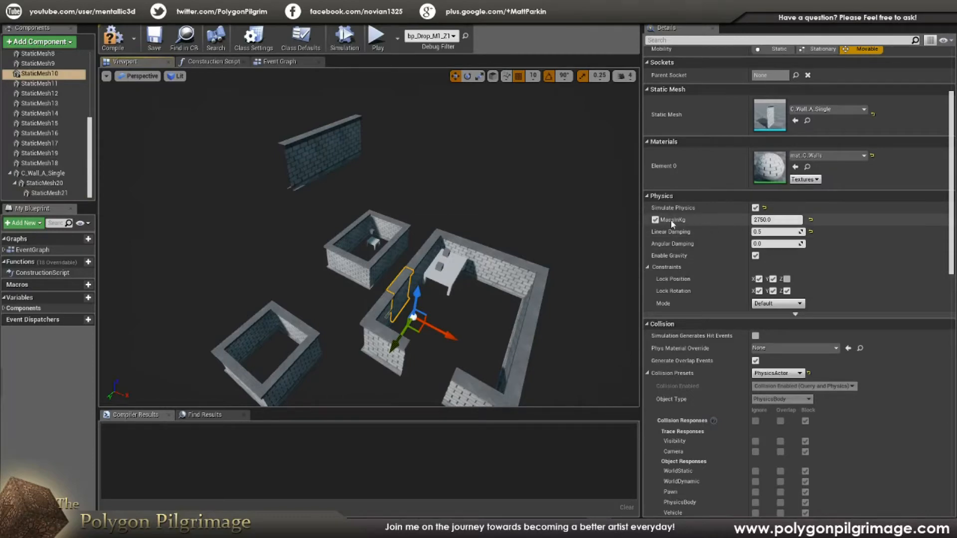
mouse_move(672, 223)
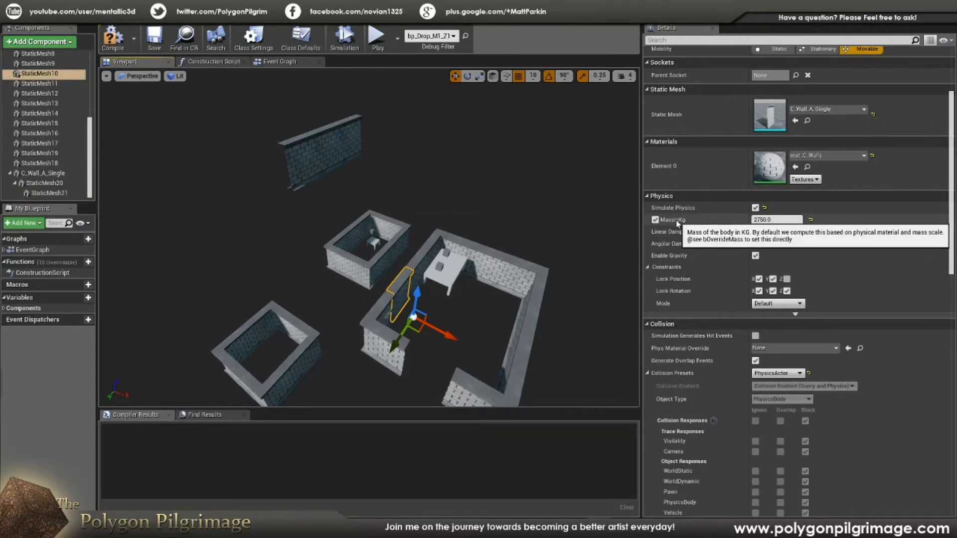
click(775, 220)
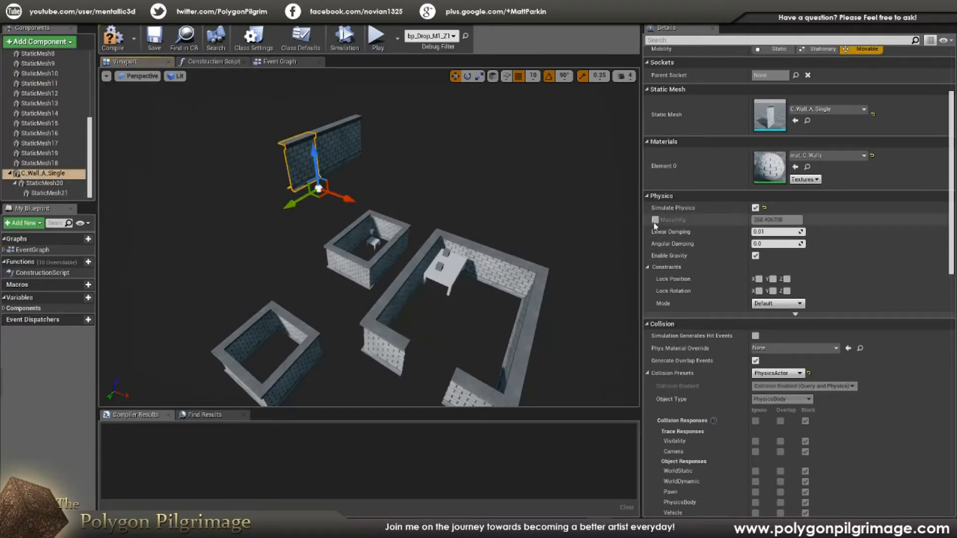
- Enable Mass in Kg on both wall components and enter 2750.0 for StaticMesh21
click(656, 219)
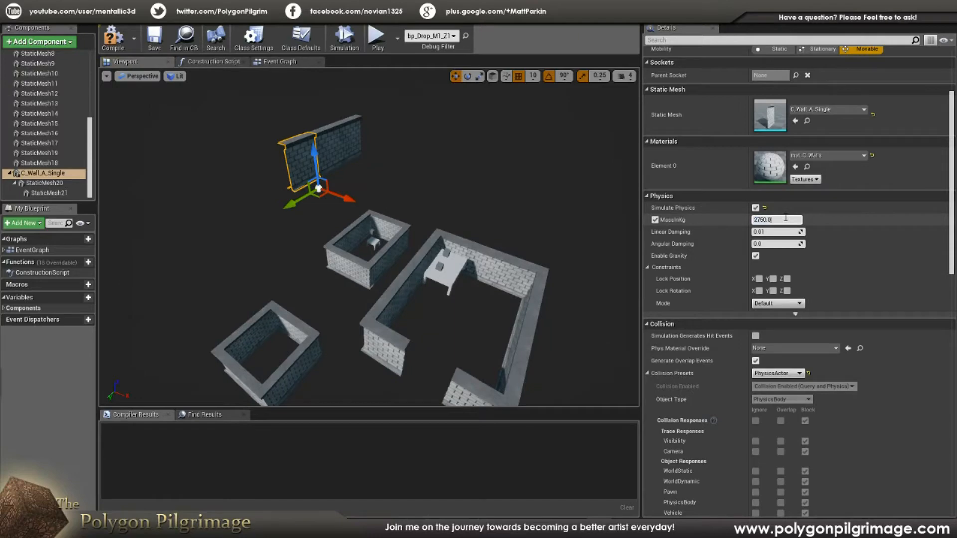
click(44, 183)
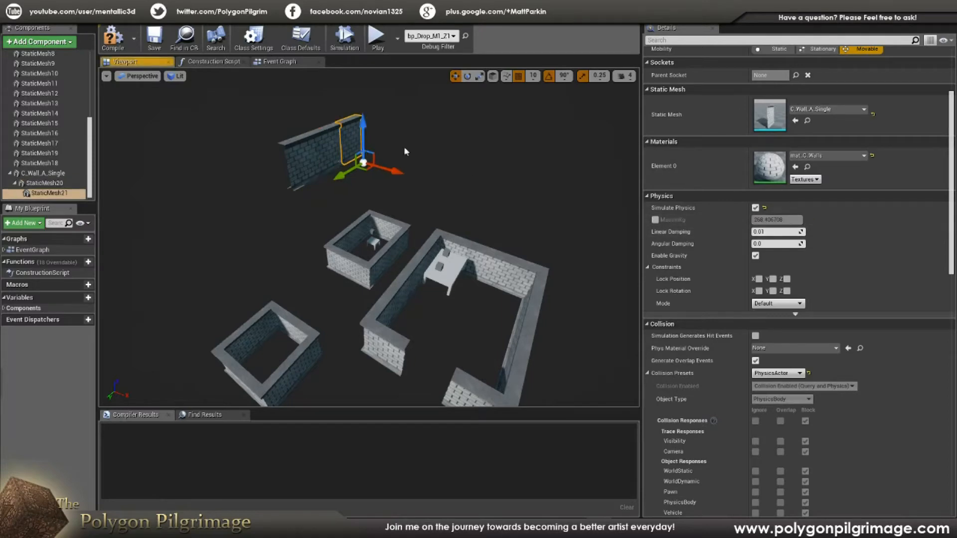
click(756, 220)
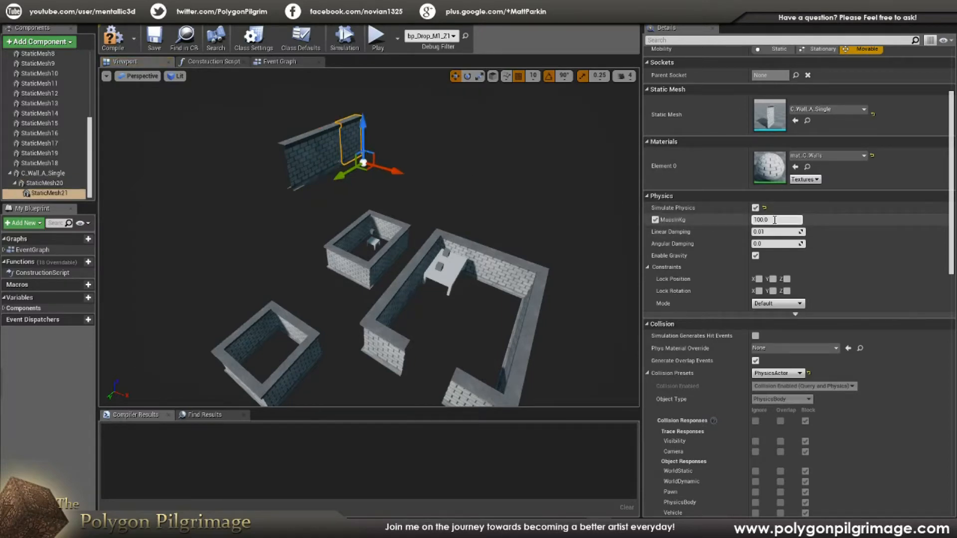
text(2750.0)
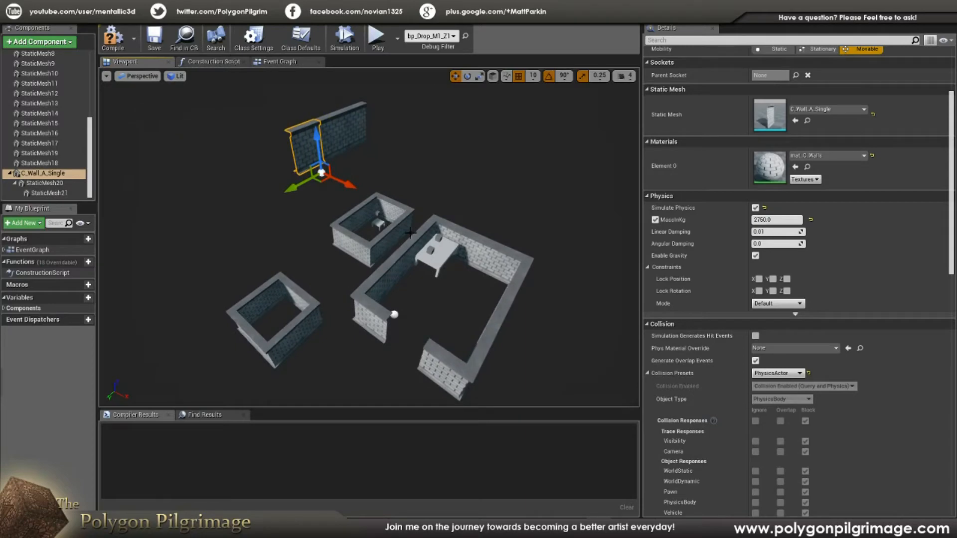
mouse_move(424, 217)
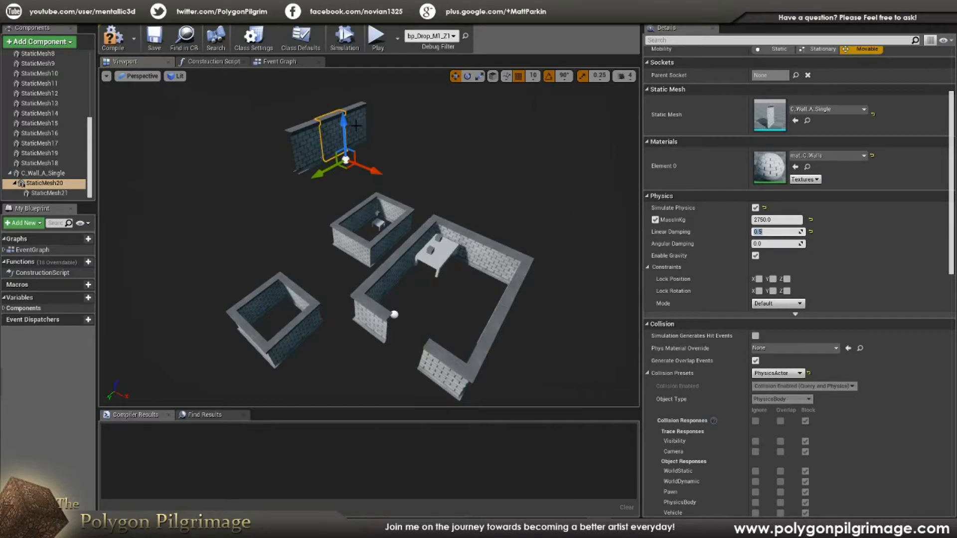
- Inspect StaticMesh10's lock constraints and the C_Wall_A_Single piece, then return to the level
click(44, 193)
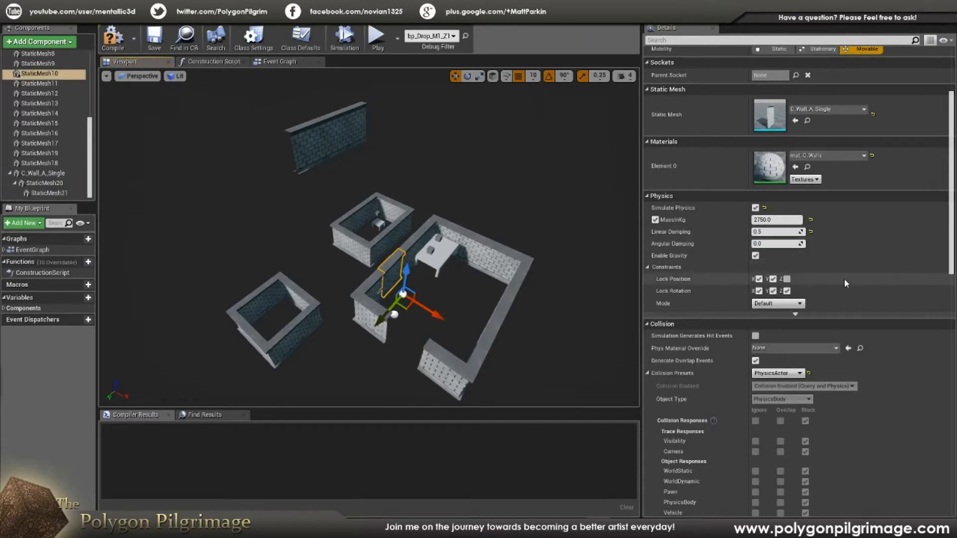
scroll(down, 3)
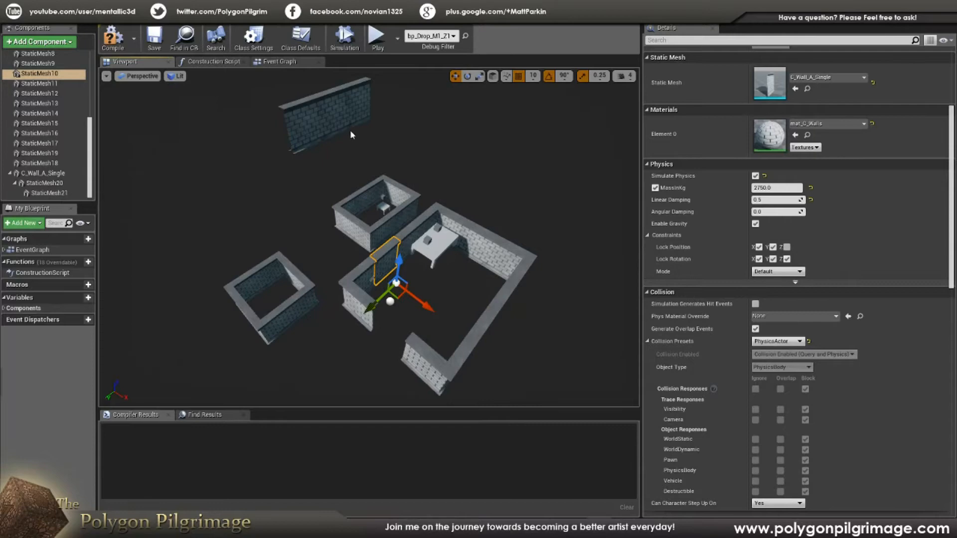
click(43, 173)
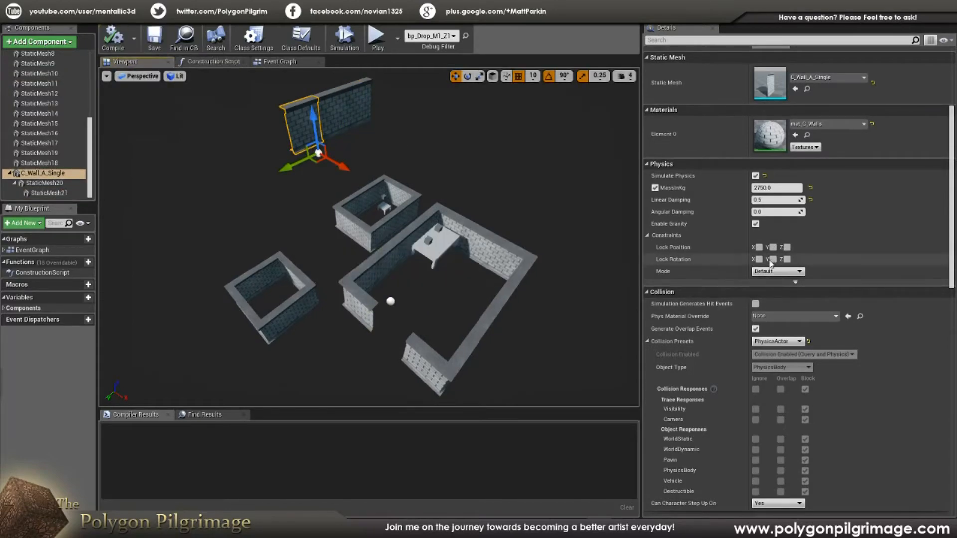
click(760, 259)
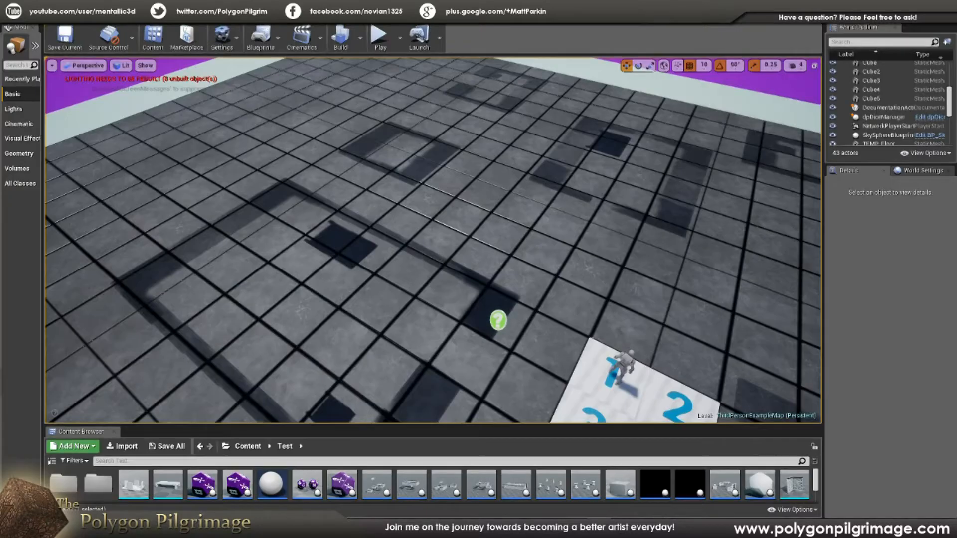
click(379, 36)
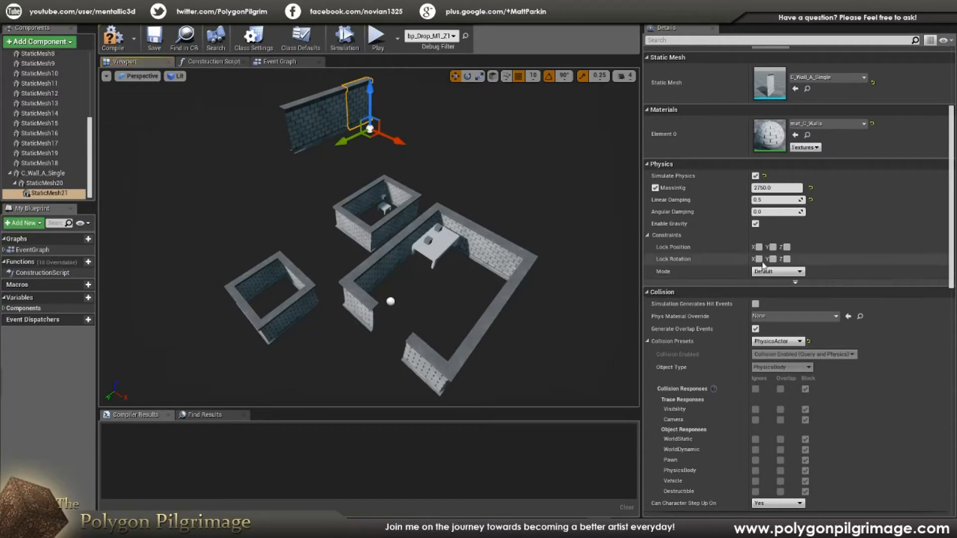
mouse_move(772, 247)
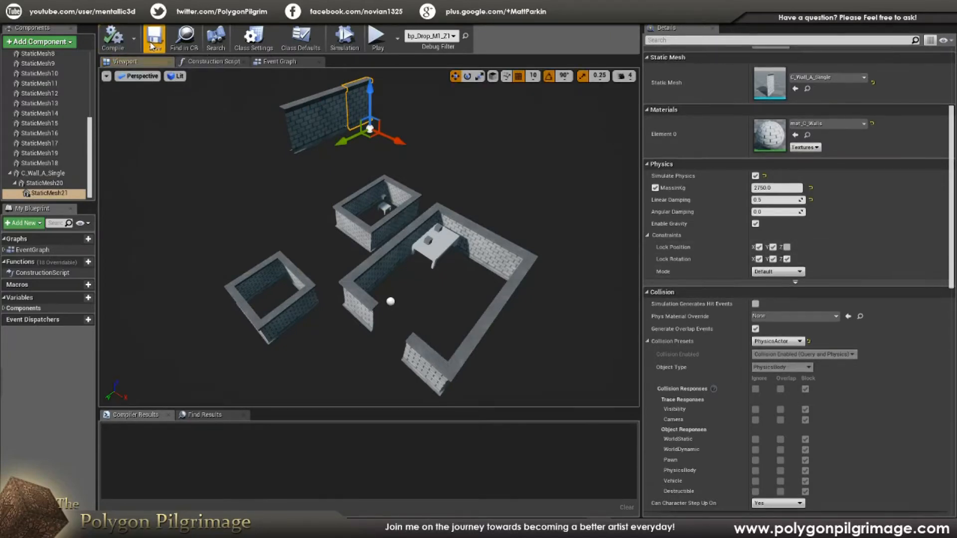
- Save bp_Drop_M1_Z1 and create a new Blueprint Class asset in the Test folder
click(154, 38)
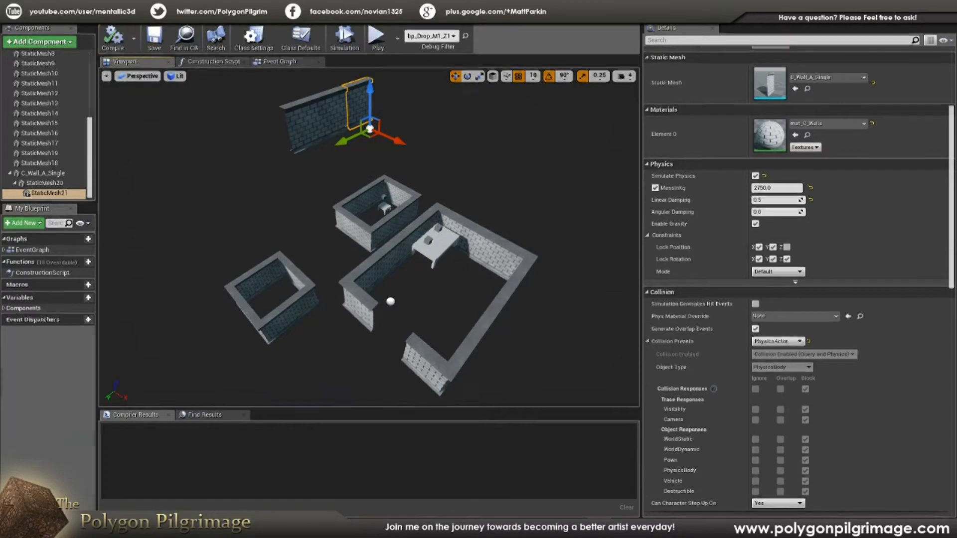
click(377, 38)
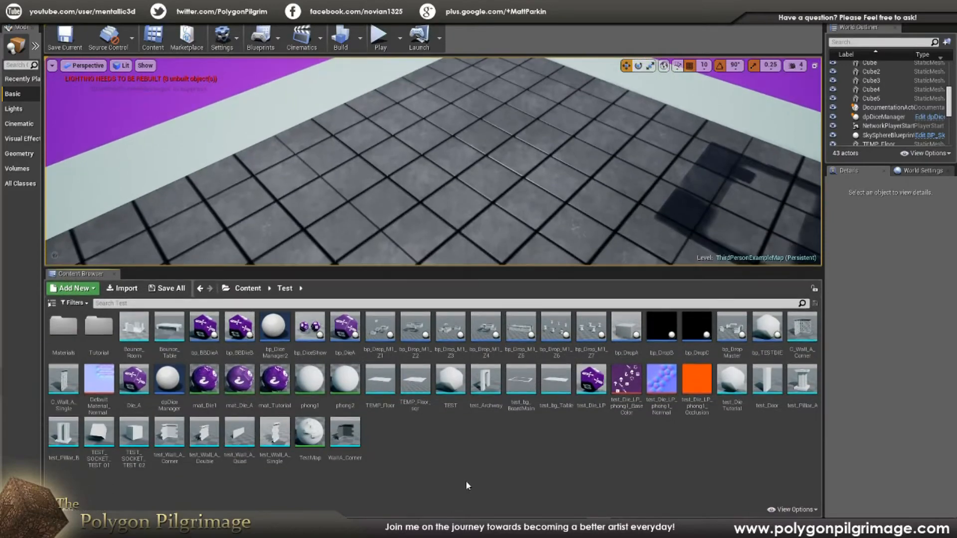
click(72, 288)
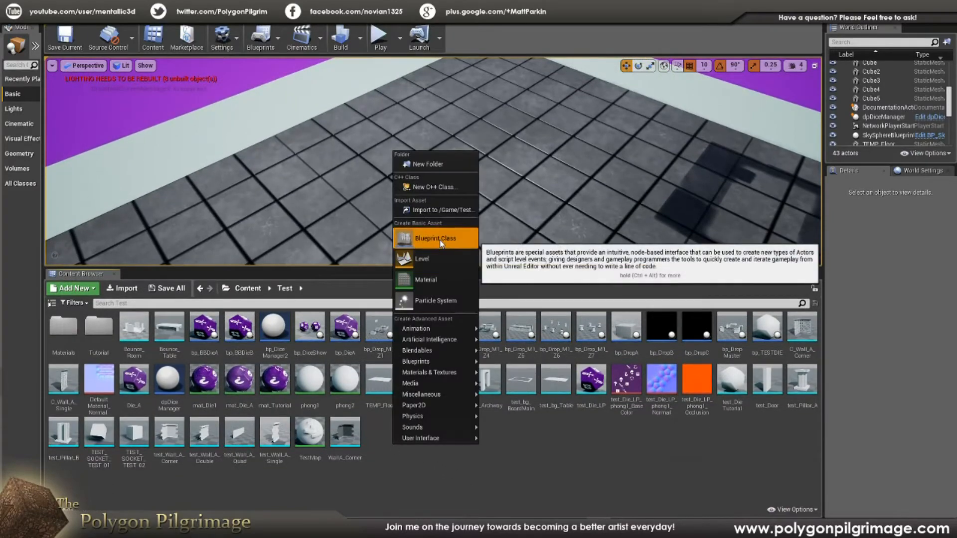
click(432, 238)
text(bp_Example)
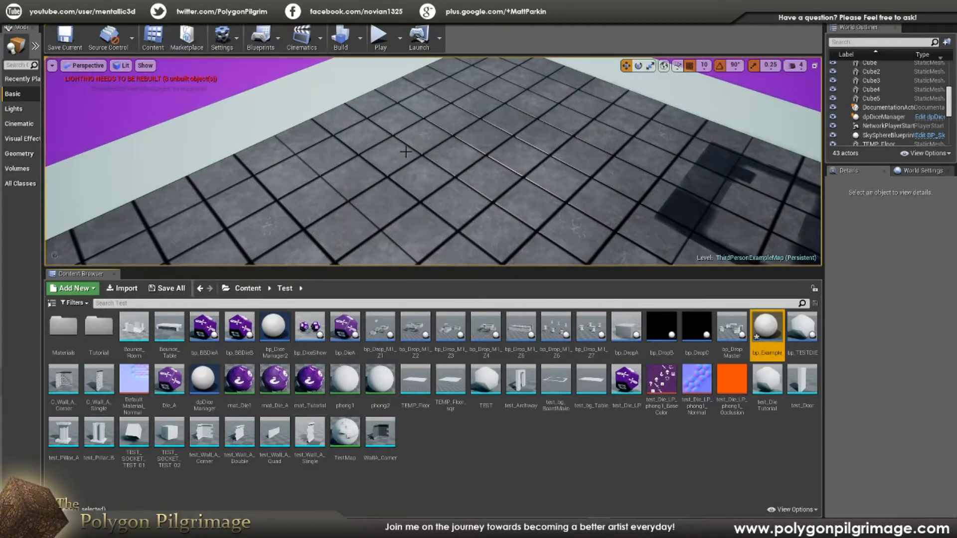
- Add a static mesh component named Wall to the bp_Example blueprint
double_click(767, 333)
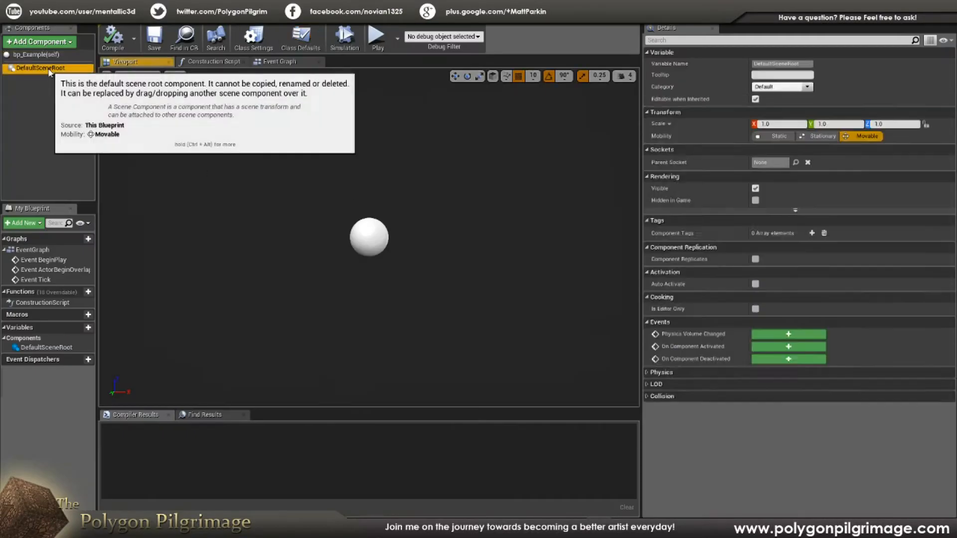
click(39, 41)
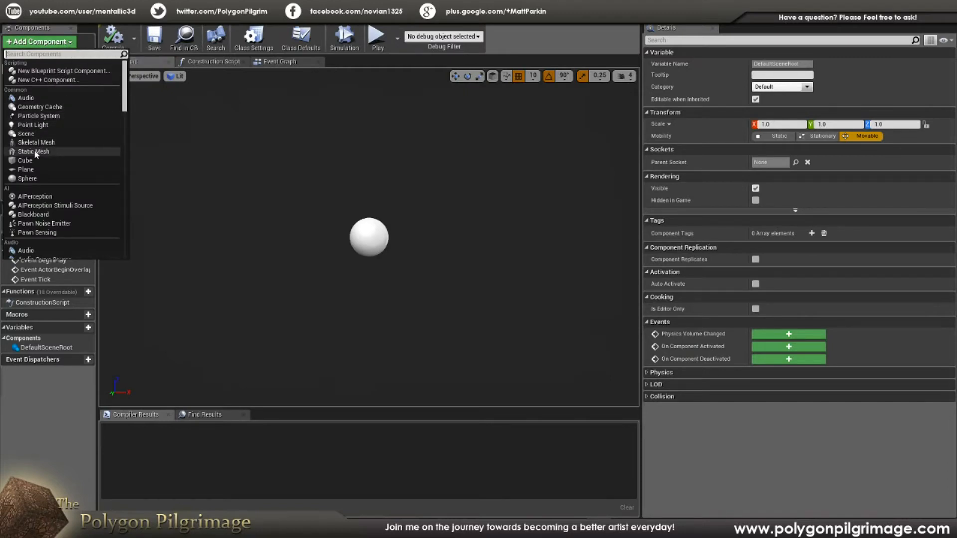
click(33, 152)
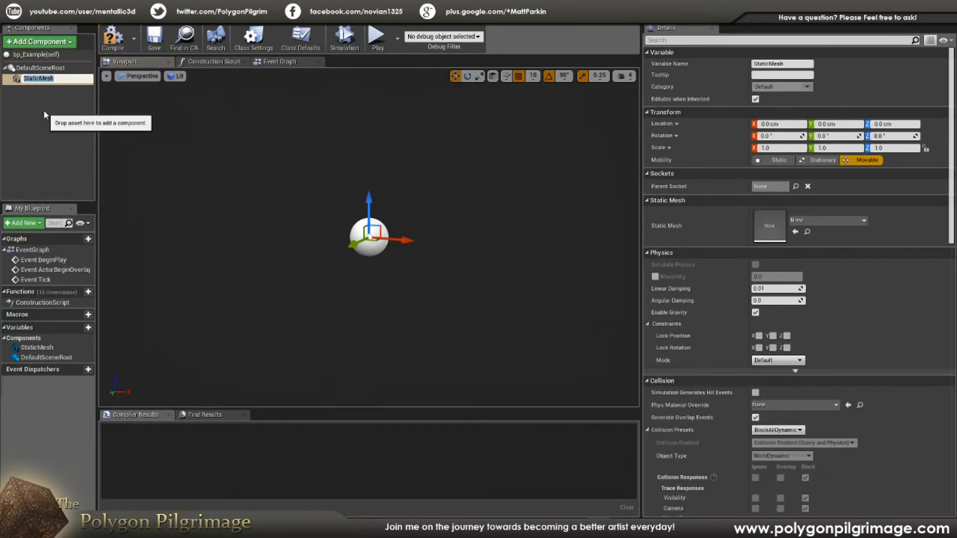
text(Wall)
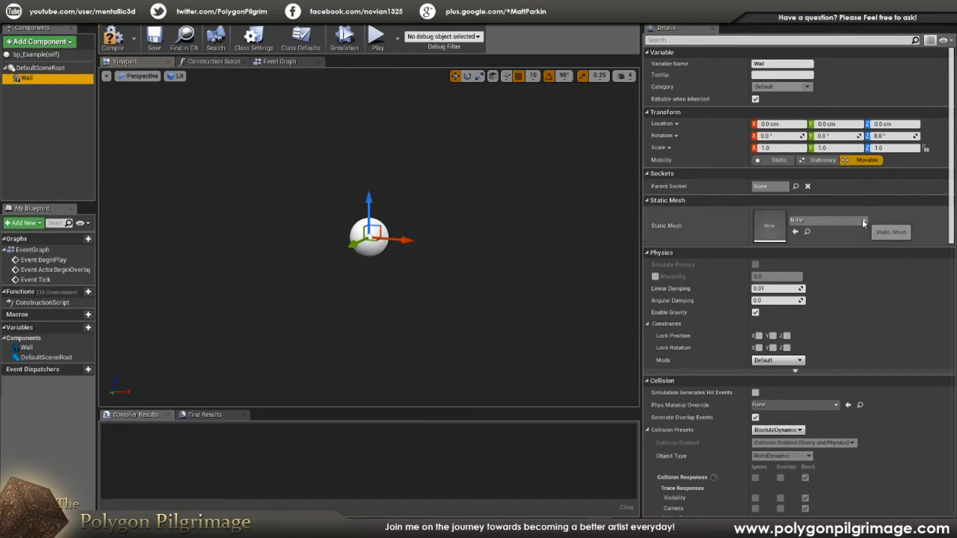
- Assign the C_Wall_A_Single mesh to the Wall component
click(863, 221)
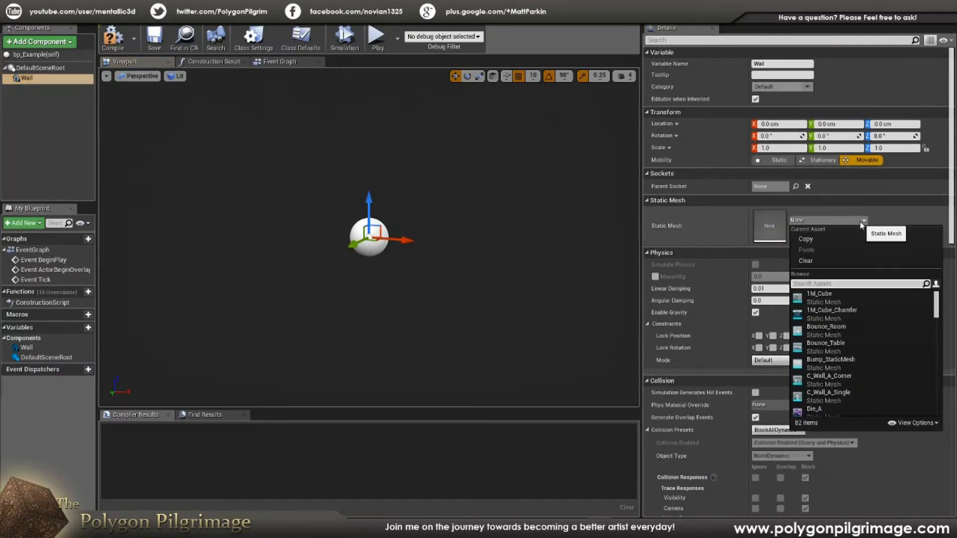
text(C_W)
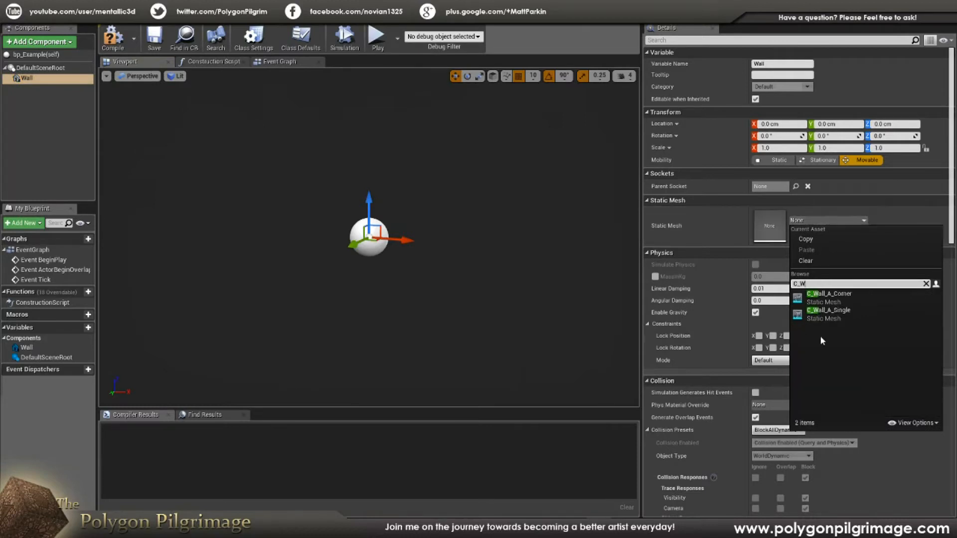
click(829, 313)
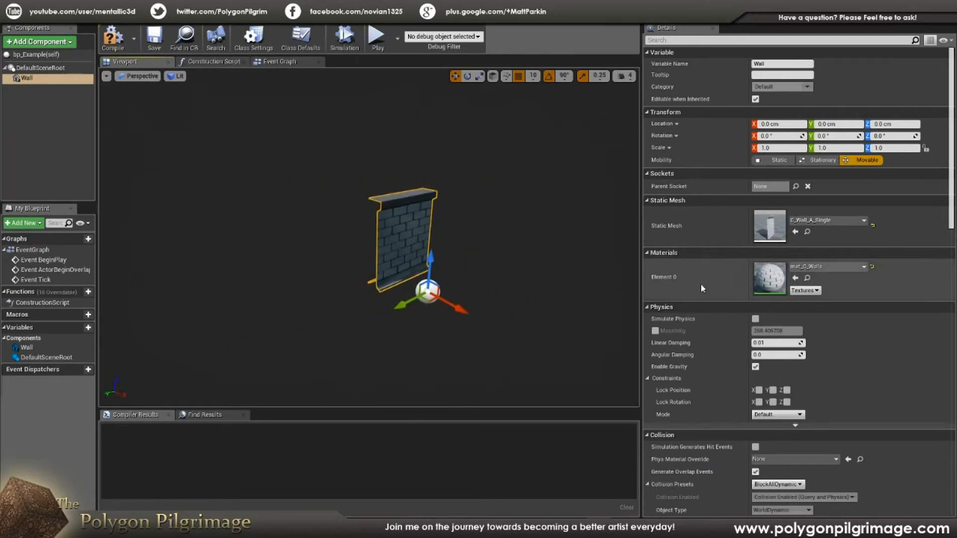
- Enable Simulate Physics on the wall and lock one of its rotation axes
click(755, 319)
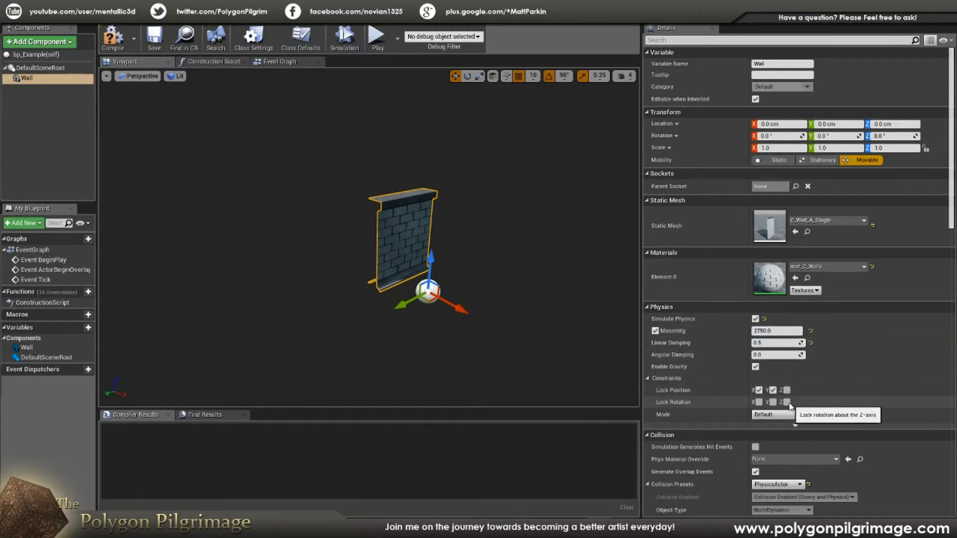
click(786, 402)
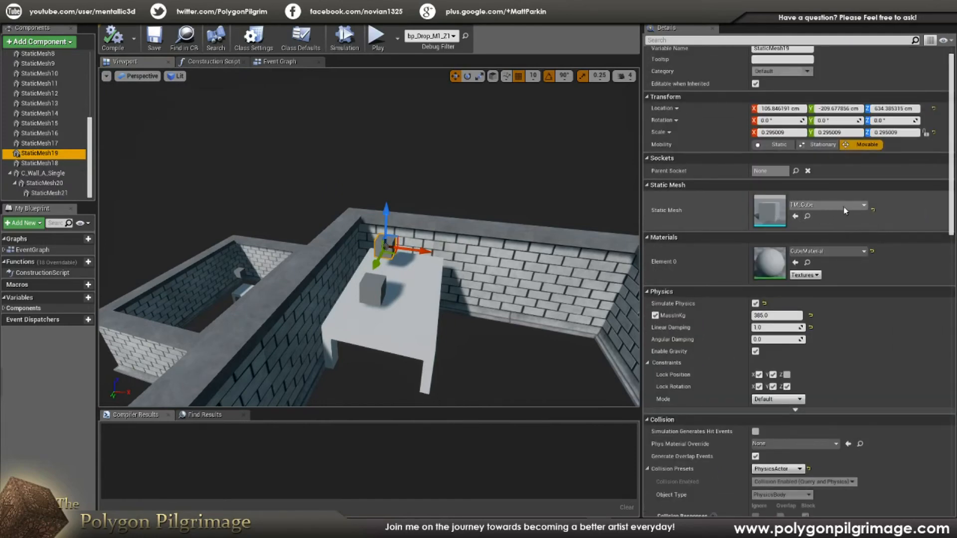
mouse_move(846, 236)
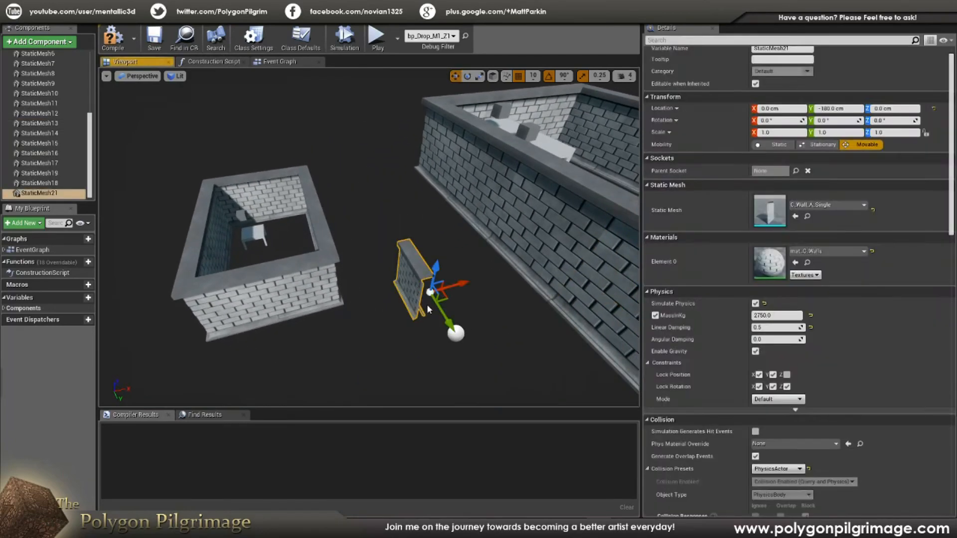
- Return from the drop blueprint's wall-piece review to the main level
click(154, 38)
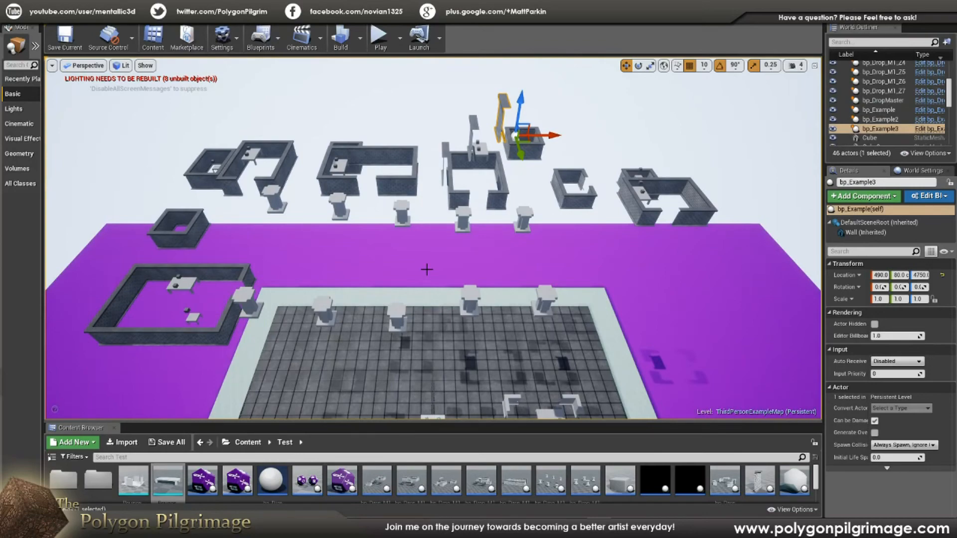
mouse_move(440, 296)
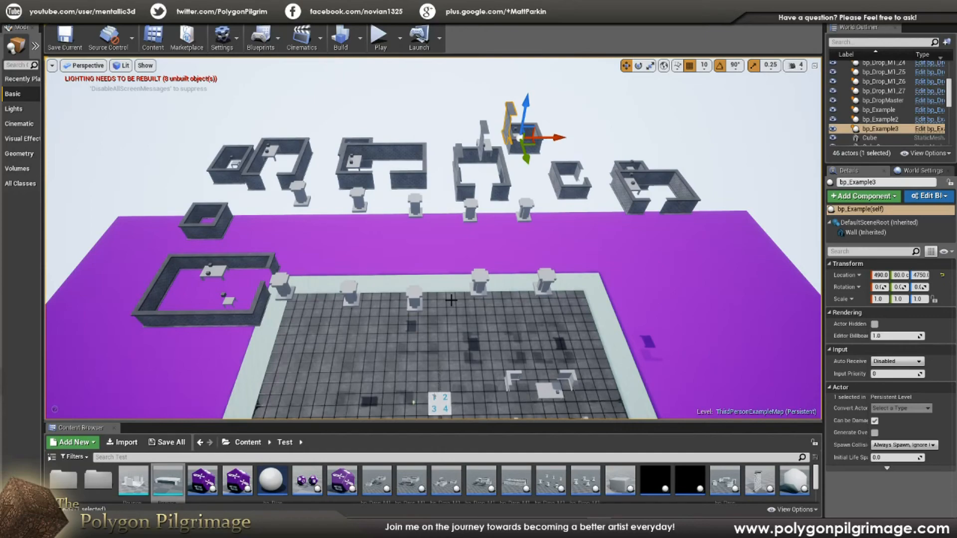
mouse_move(412, 313)
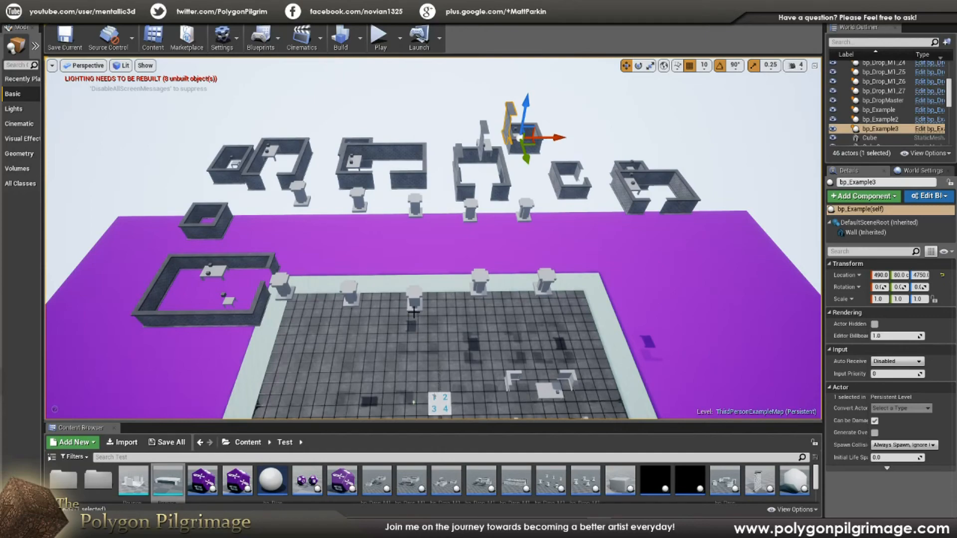